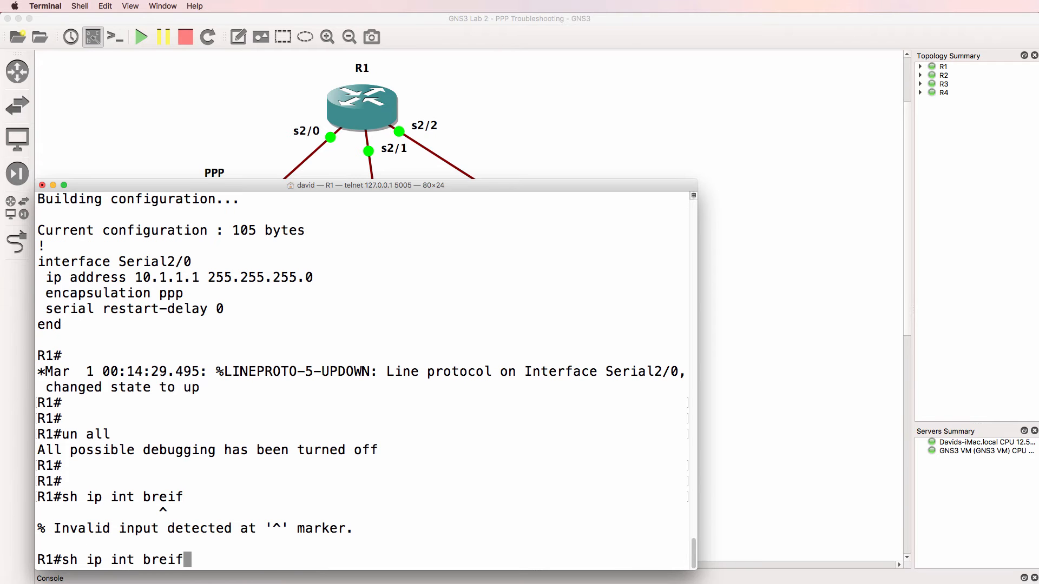
- On R1, show the interface brief and Serial2/1 details, highlighting the LCP Listen state
key(enter)
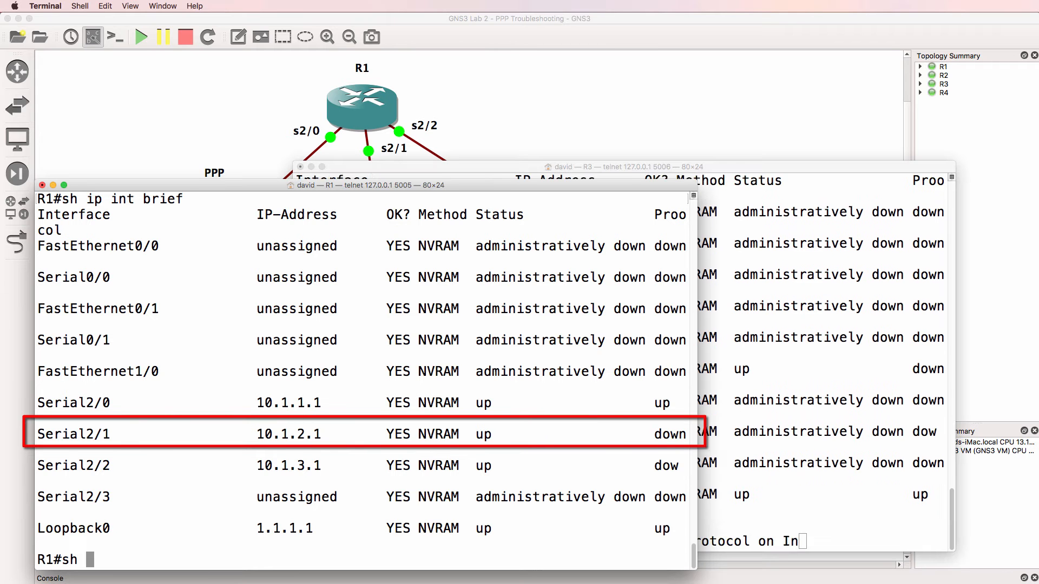
text(sh int s2/1)
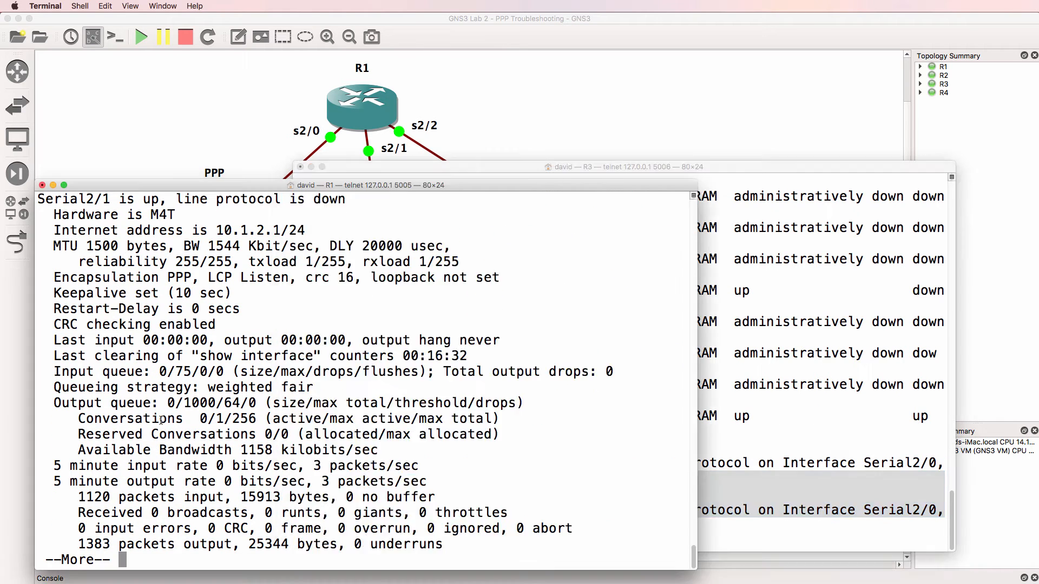
double_click(133, 278)
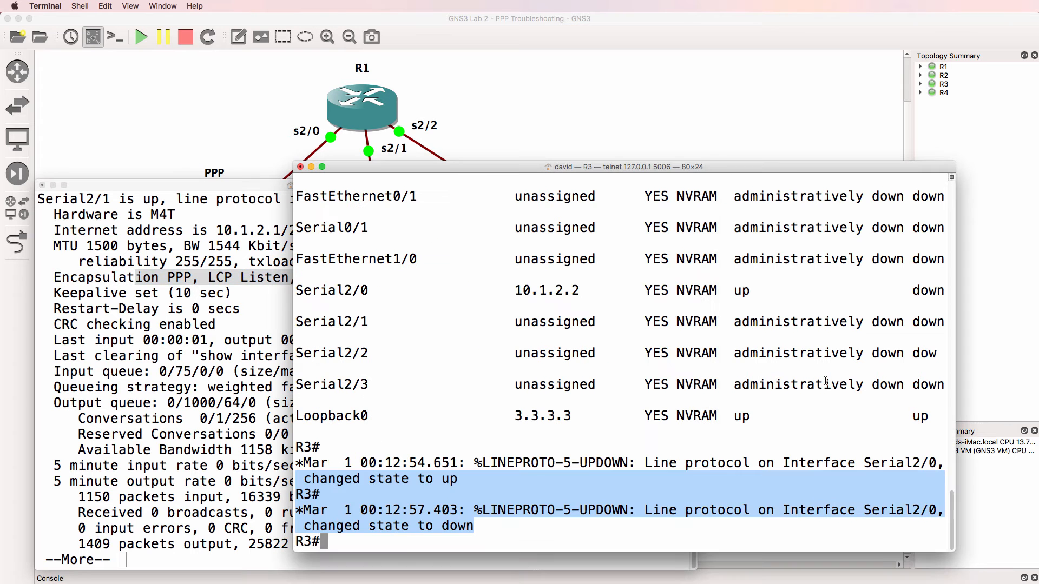
- On R3, show Serial2/0, debug PPP authentication to review PAP AUTH-NAKs from R1, then undebug all
text(sh int s2/)
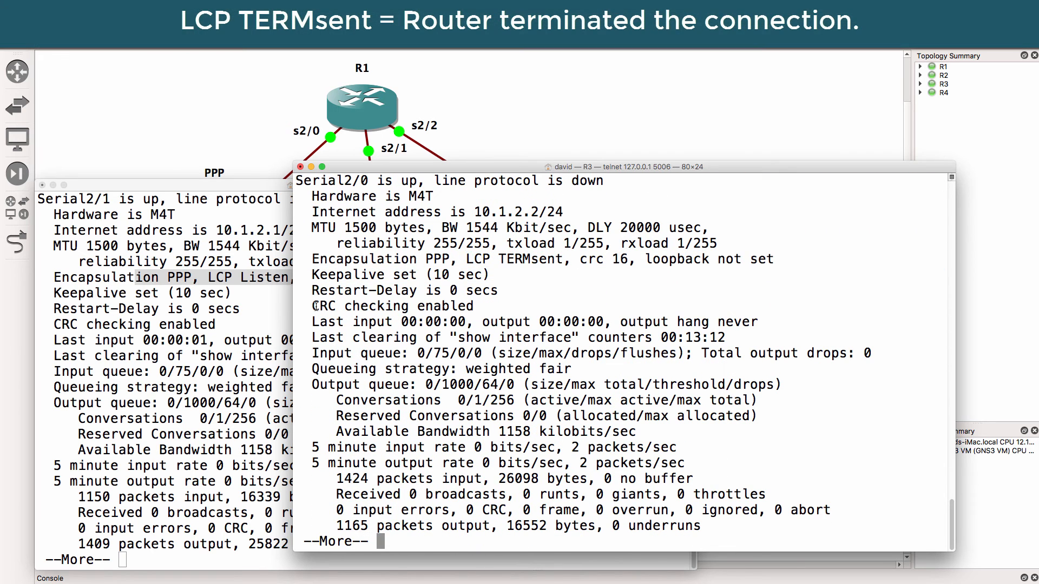
text(debug ppp auth)
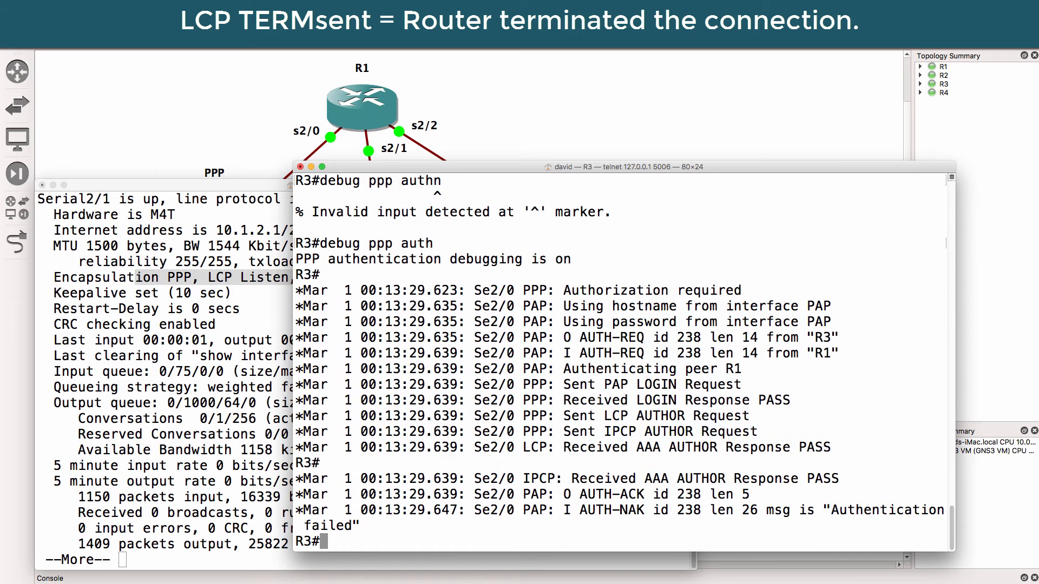
text(unn)
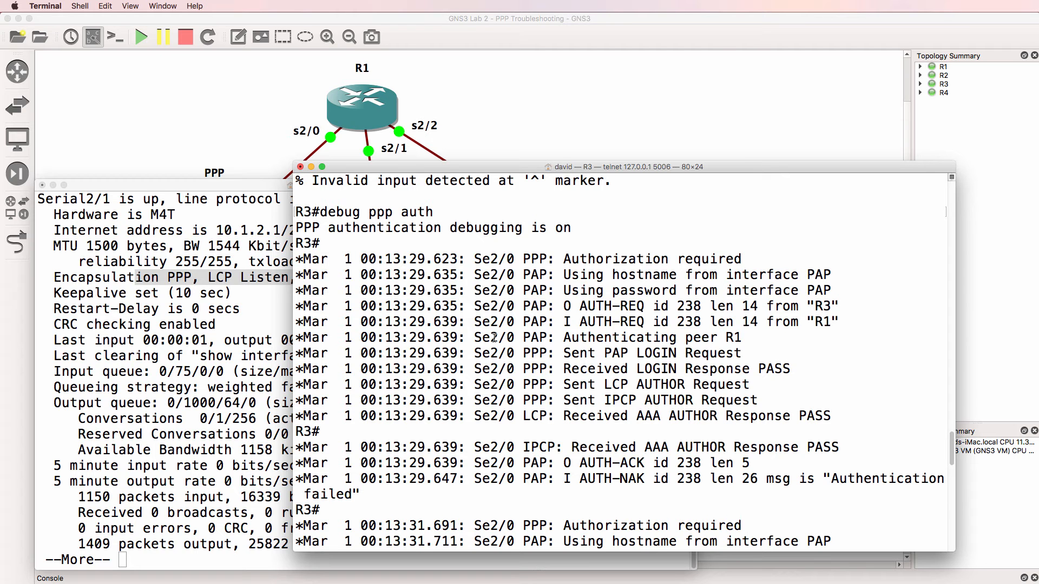
double_click(651, 258)
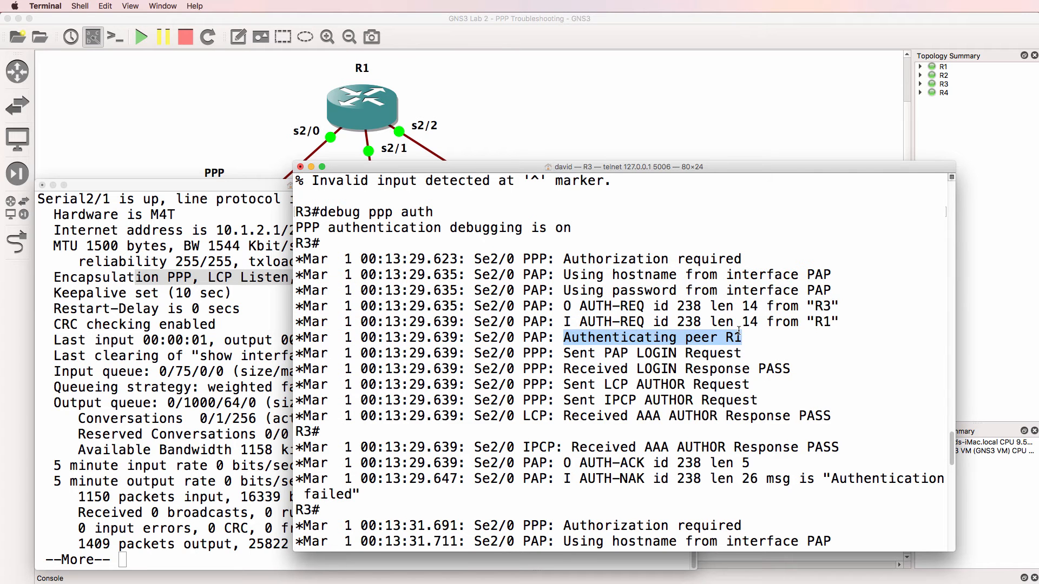
scroll(down, 3)
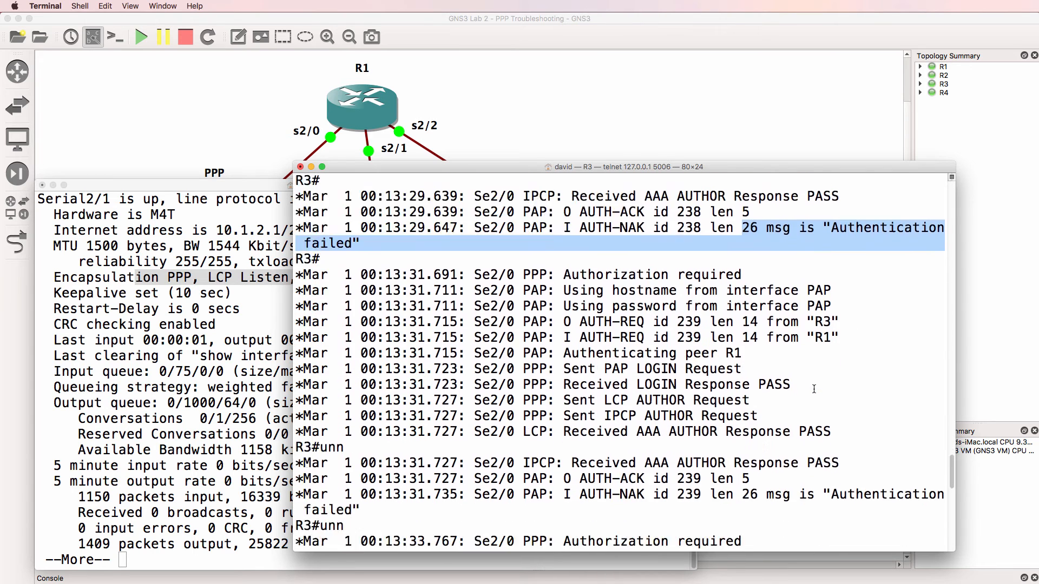
scroll(down, 3)
text(sh)
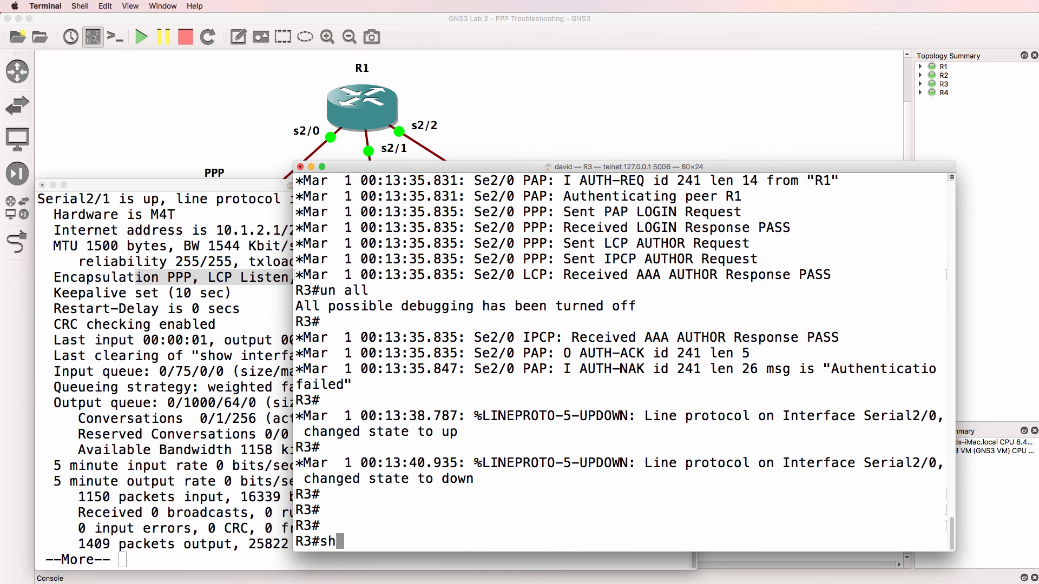
text(run int s2)
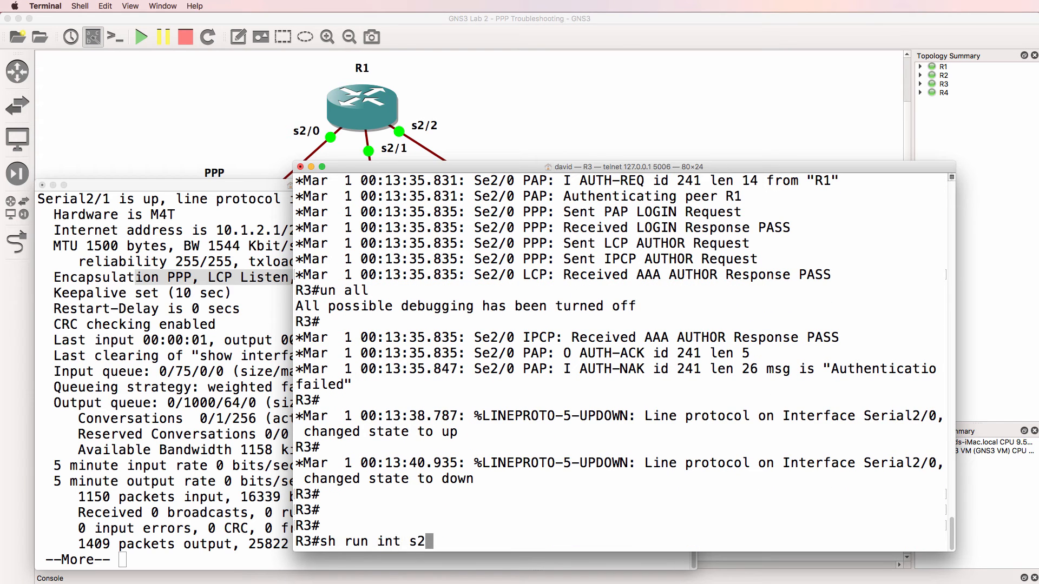
text(/0)
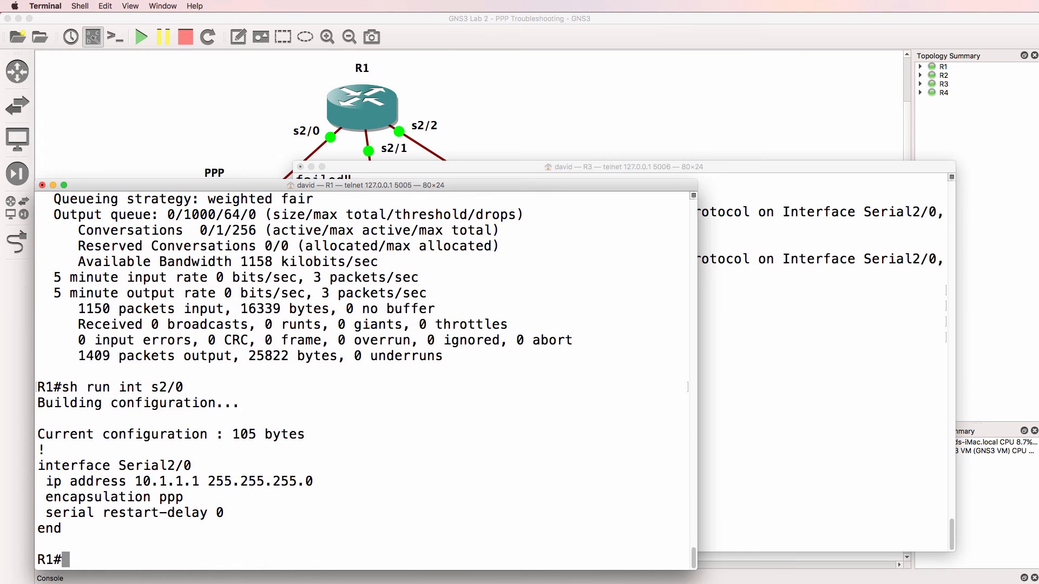
text(sh run int s2/1)
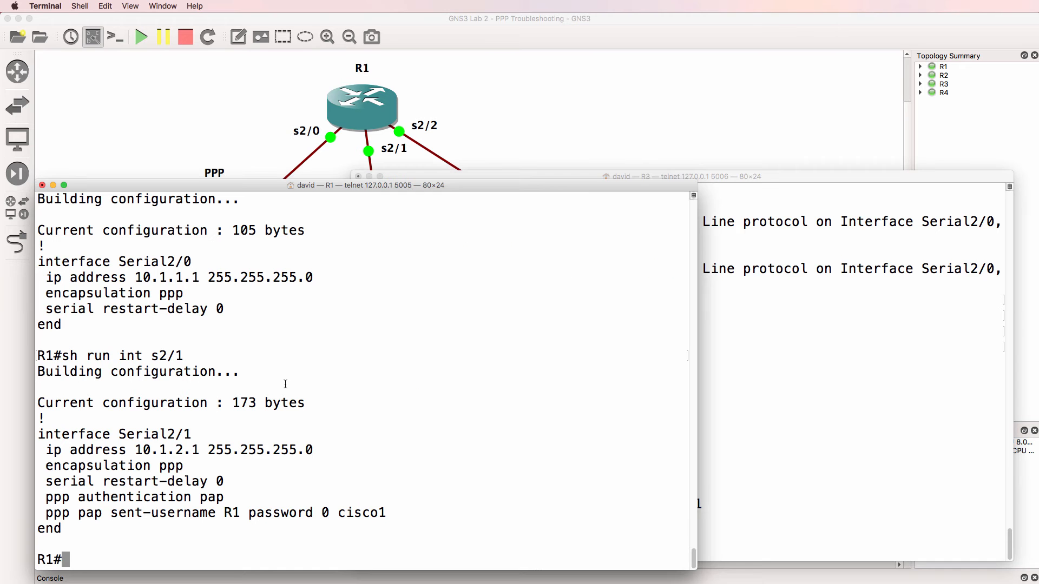
text(sh)
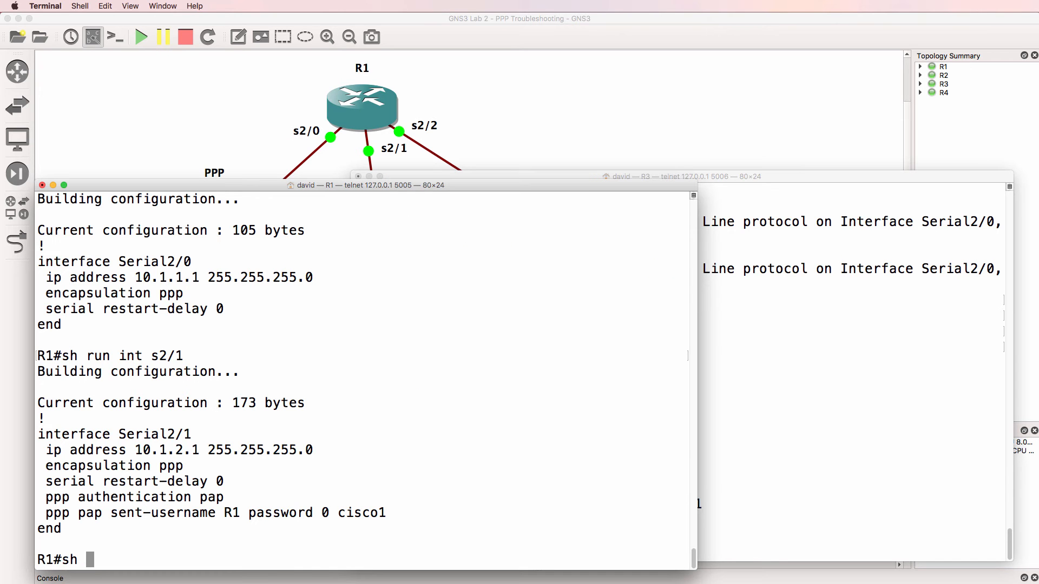
text(run | i user)
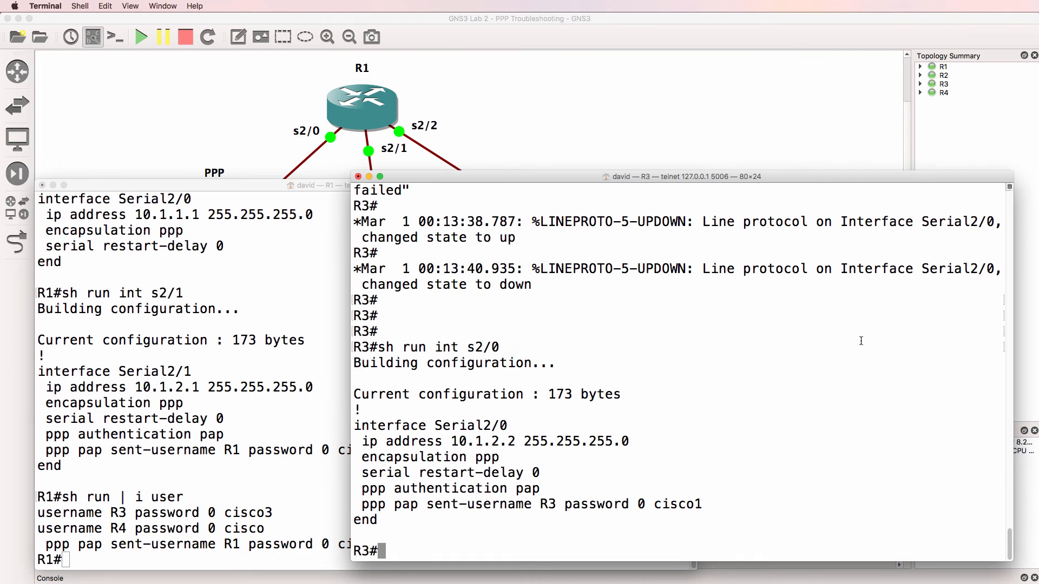
text(sh run | i user)
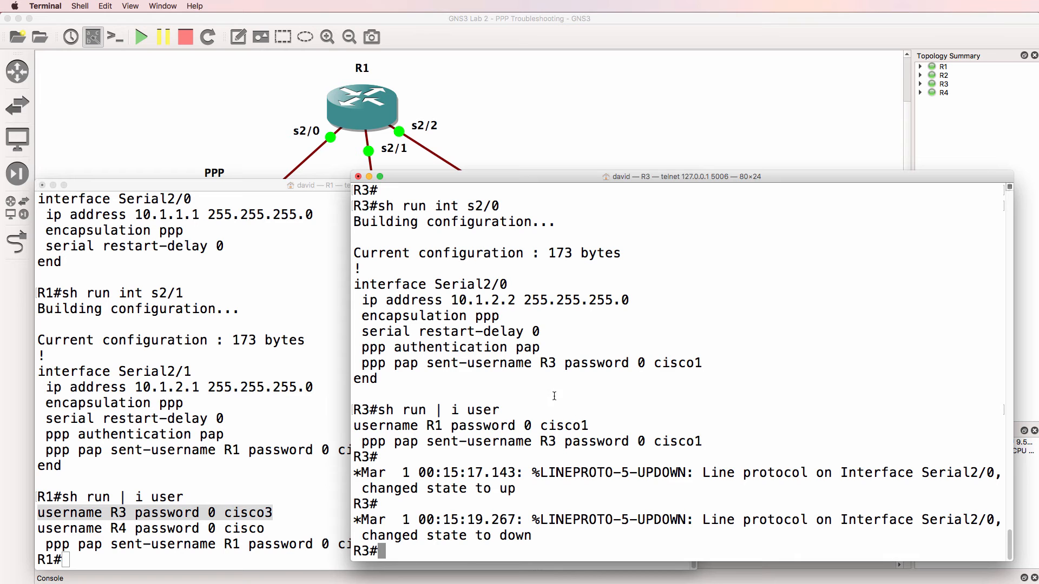
double_click(543, 363)
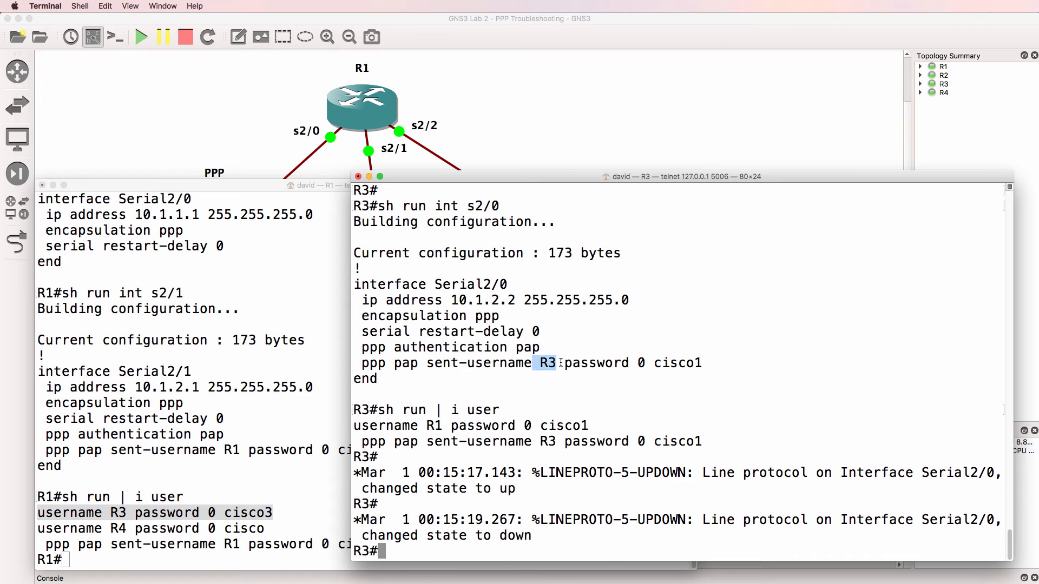
drag(543, 363, 775, 363)
text(ppp pap sen)
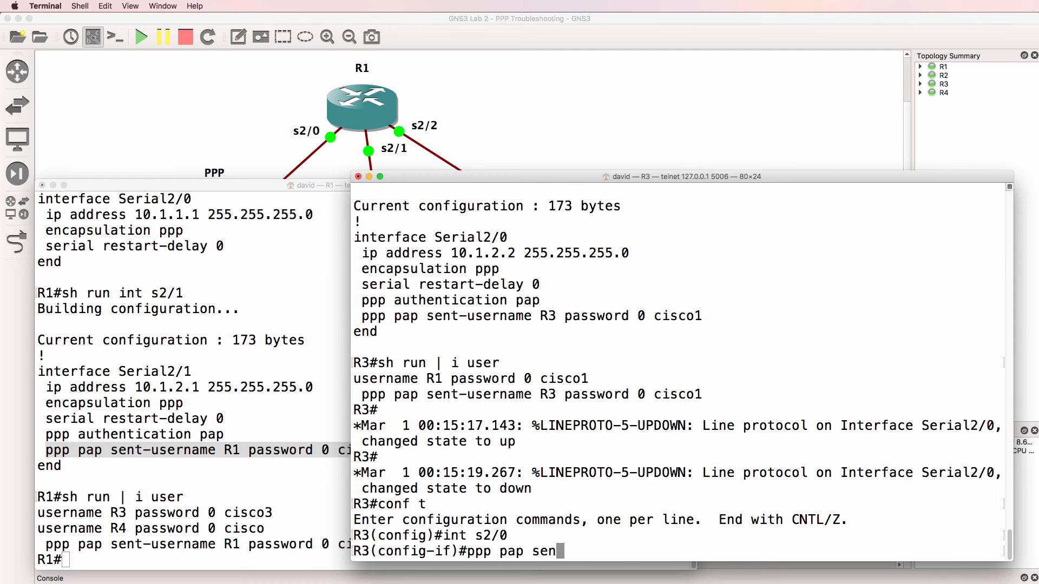
text(t-username R)
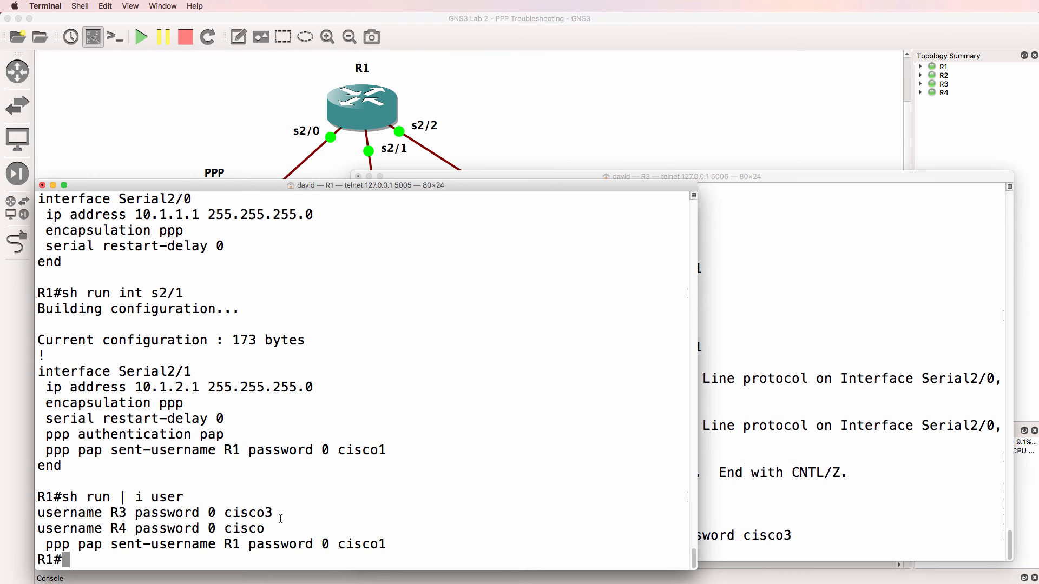
double_click(153, 465)
text(sh cdp nei d)
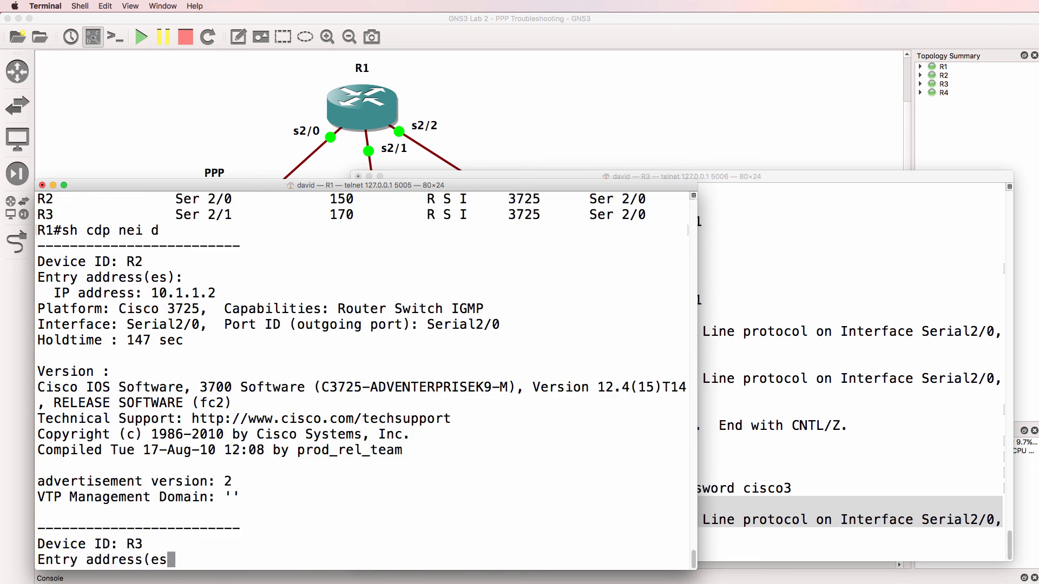
- Check CDP neighbor details and ping 10.1.2.2 from R1 and 10.1.2.1 from R3
scroll(down, 3)
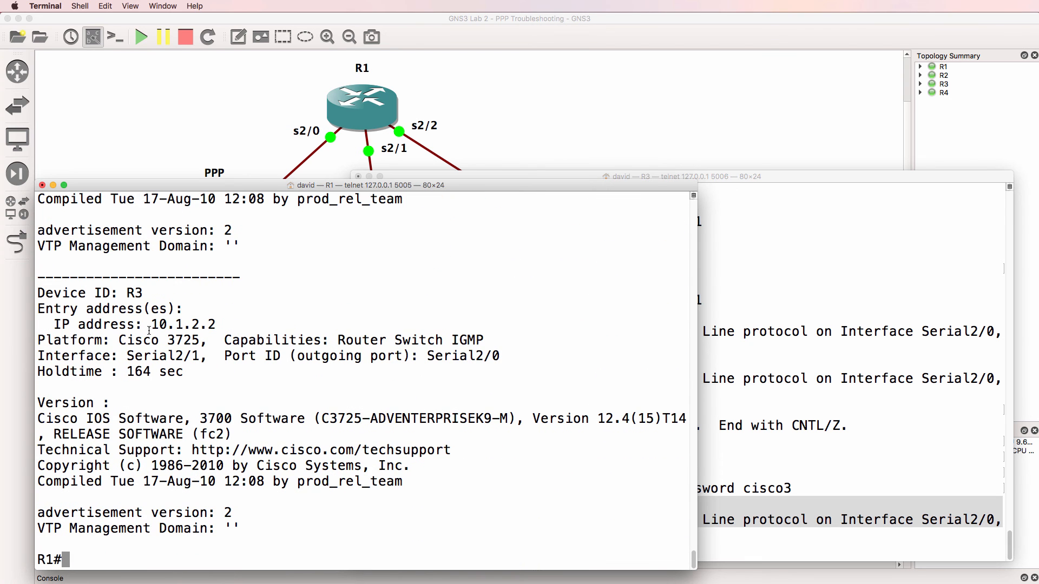
text(ping 10.1.2.2)
text(sh cdp nei)
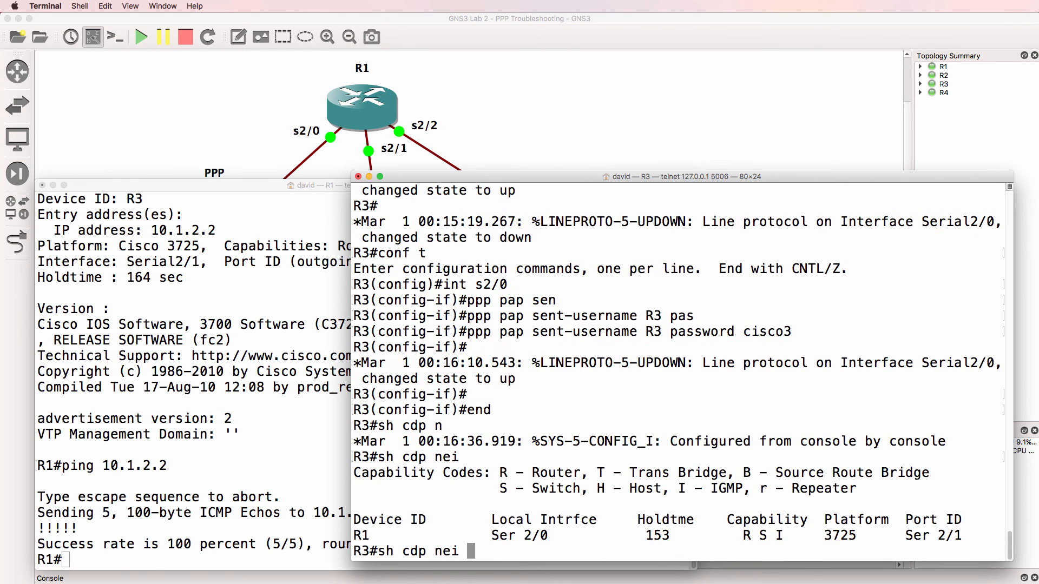
text(detail)
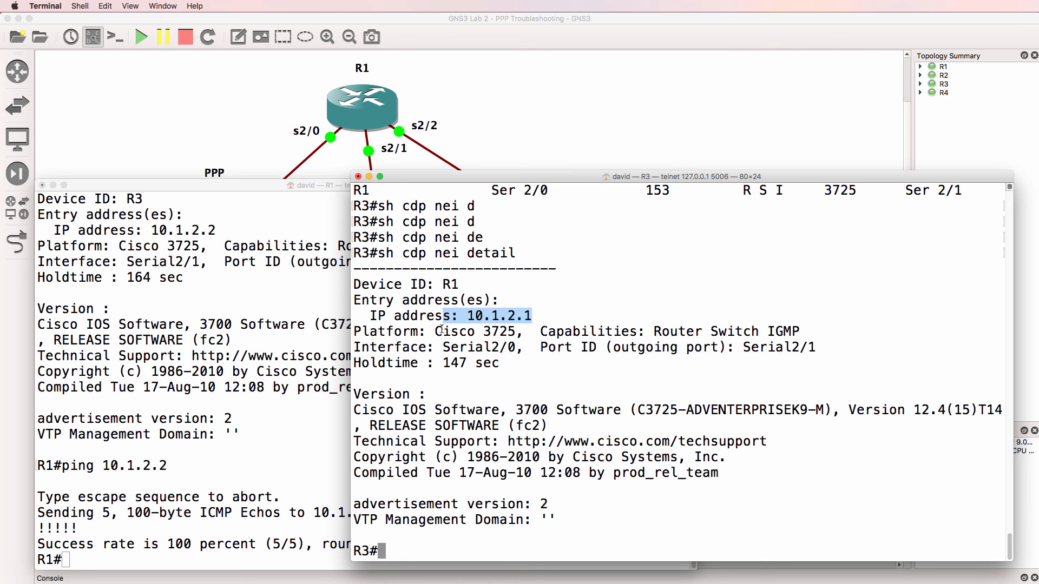
text(ping 10.1.2.1)
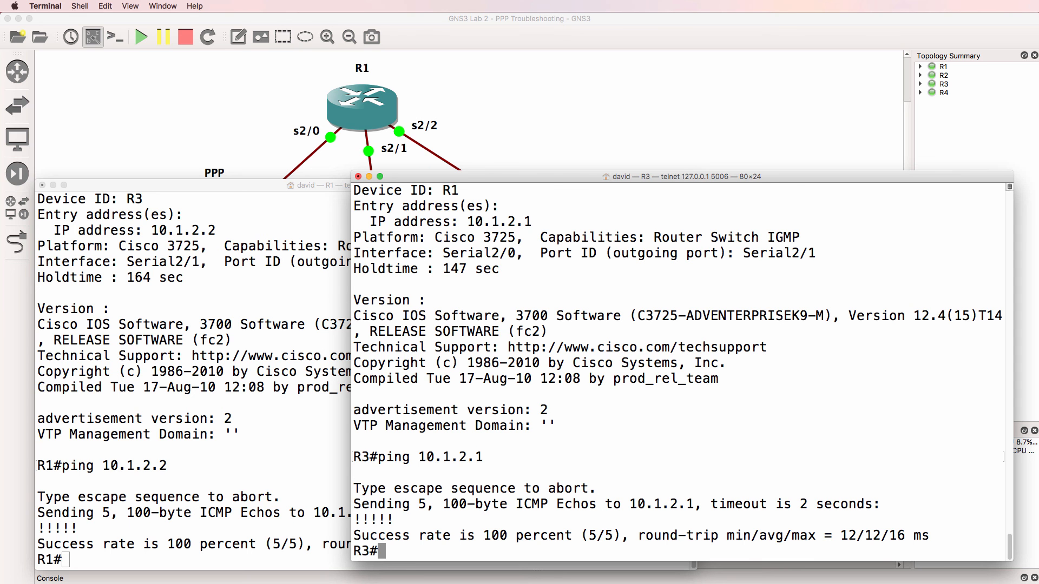
- Show R3's Serial2/0 and R1's Serial2/1 details, confirming line protocol up with LCP Open
text(sh int s)
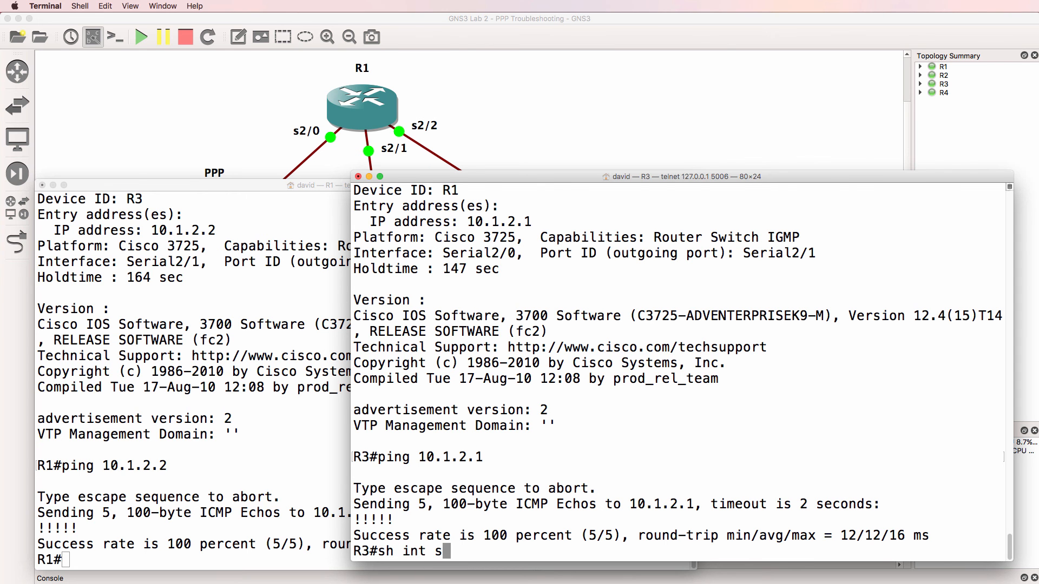
key(enter)
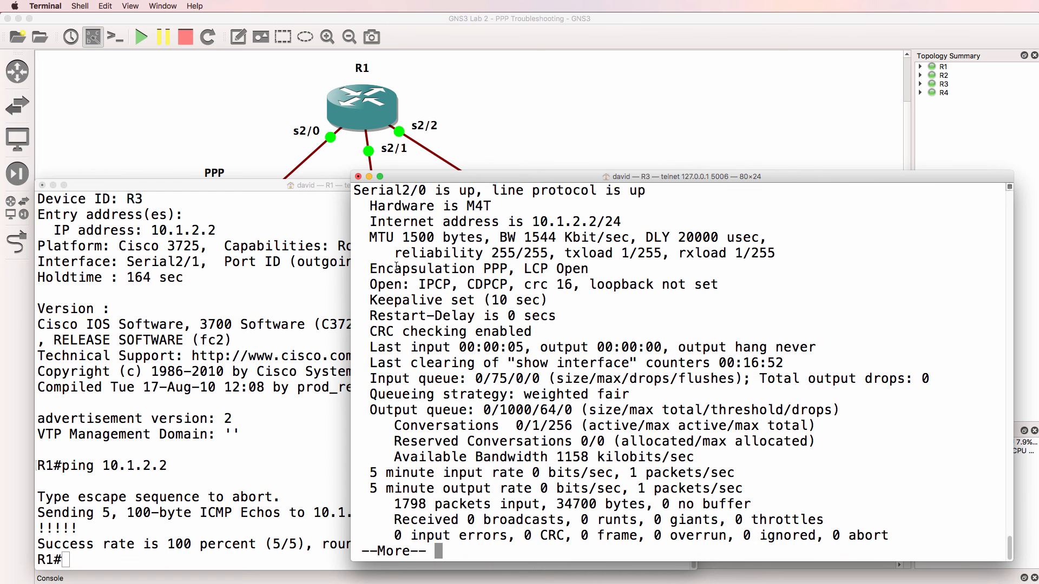
drag(368, 284, 514, 284)
text(sh int s2/)
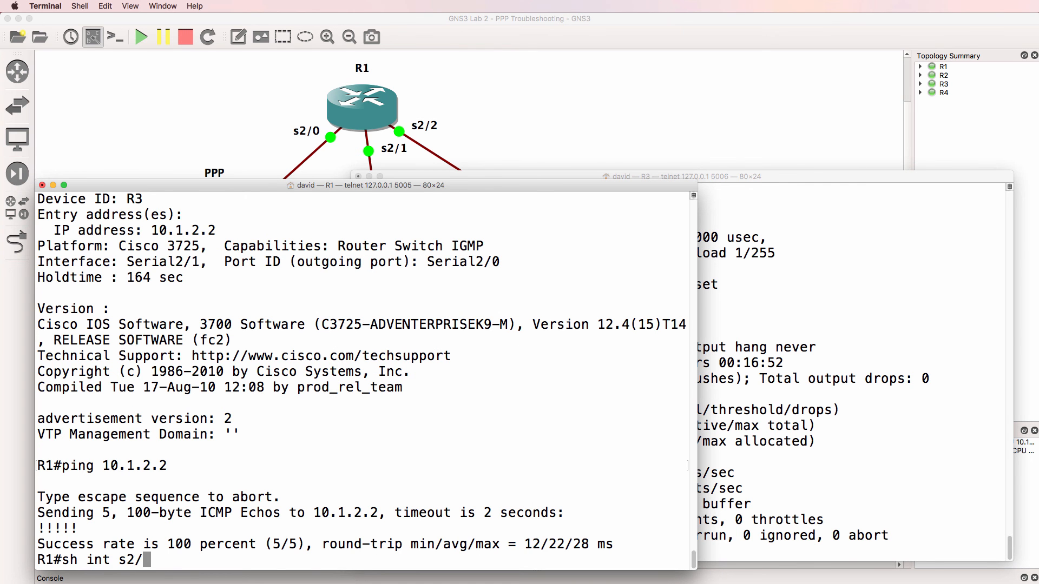
key(enter)
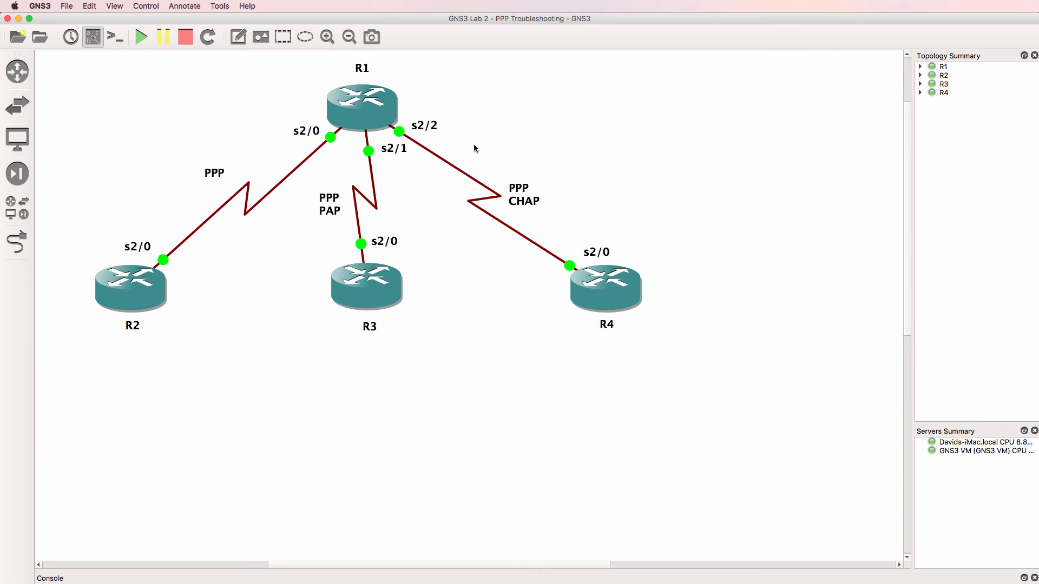
mouse_move(487, 192)
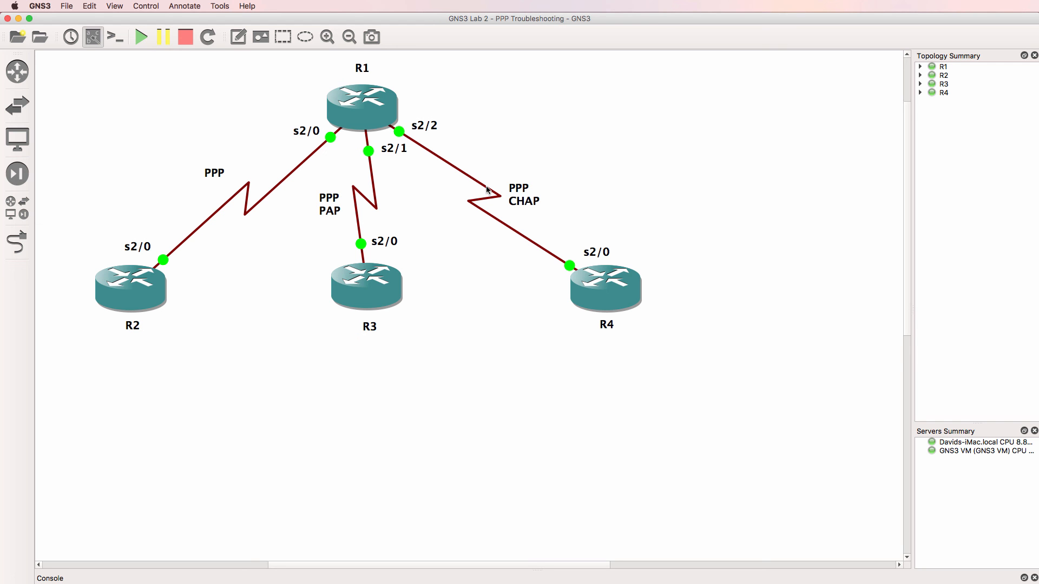